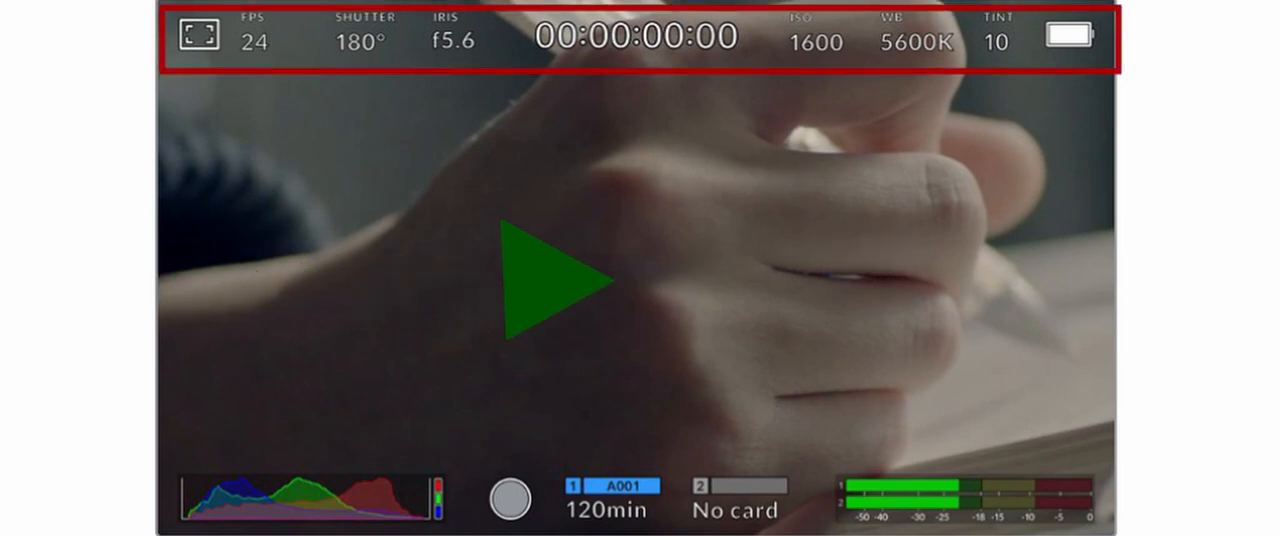
# Step: Open the monitor overlay tabs and view zebra, which is OFF at 85%
pyautogui.click(557, 280)
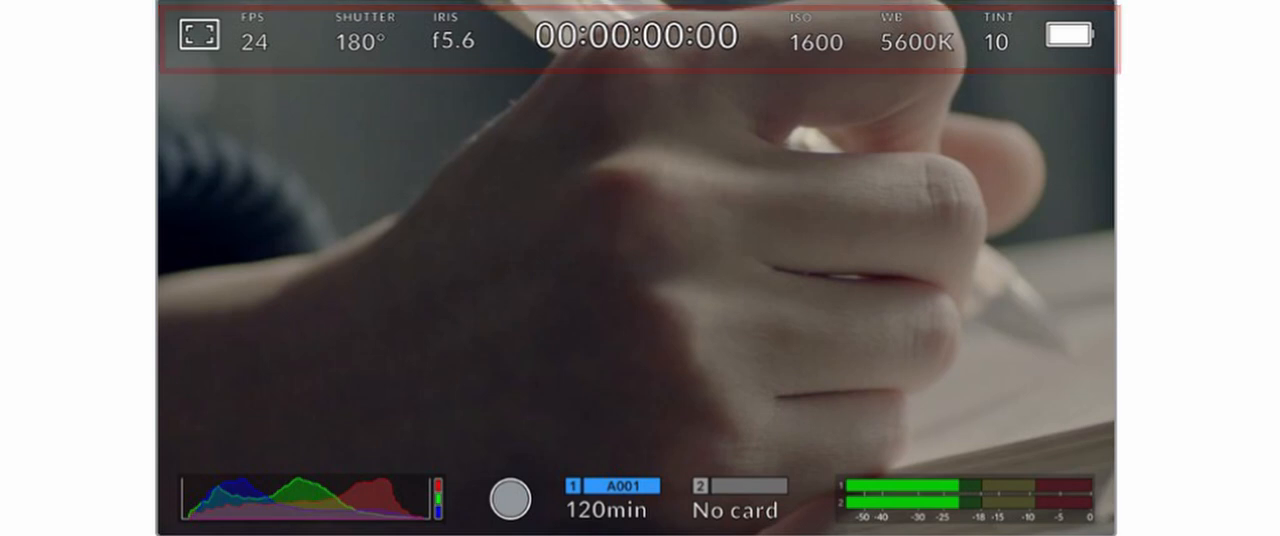
pyautogui.click(197, 38)
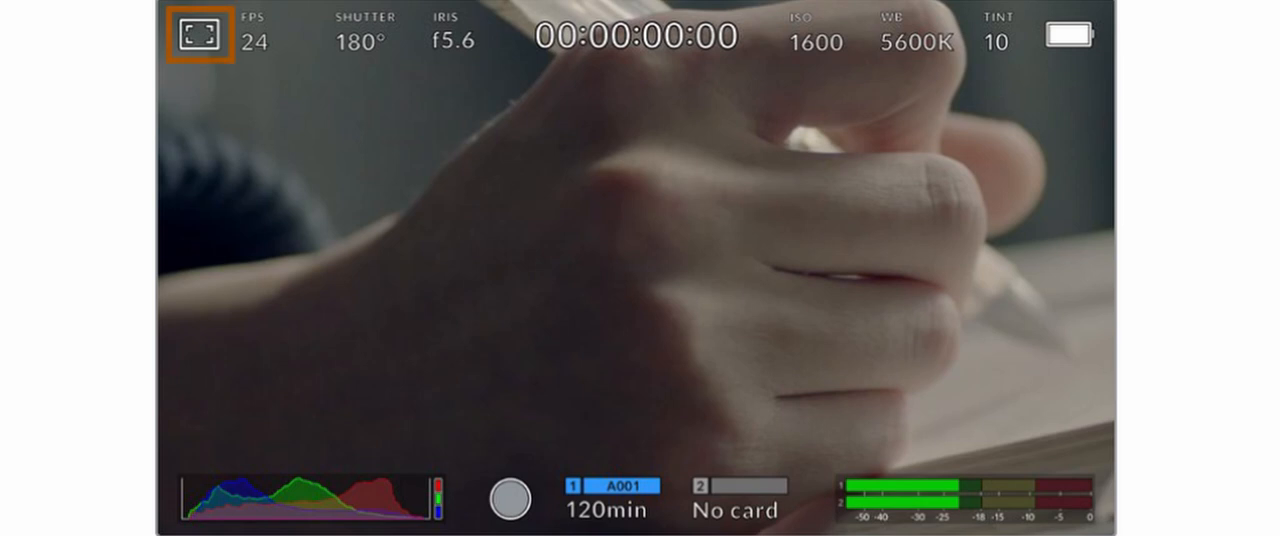
pyautogui.click(198, 36)
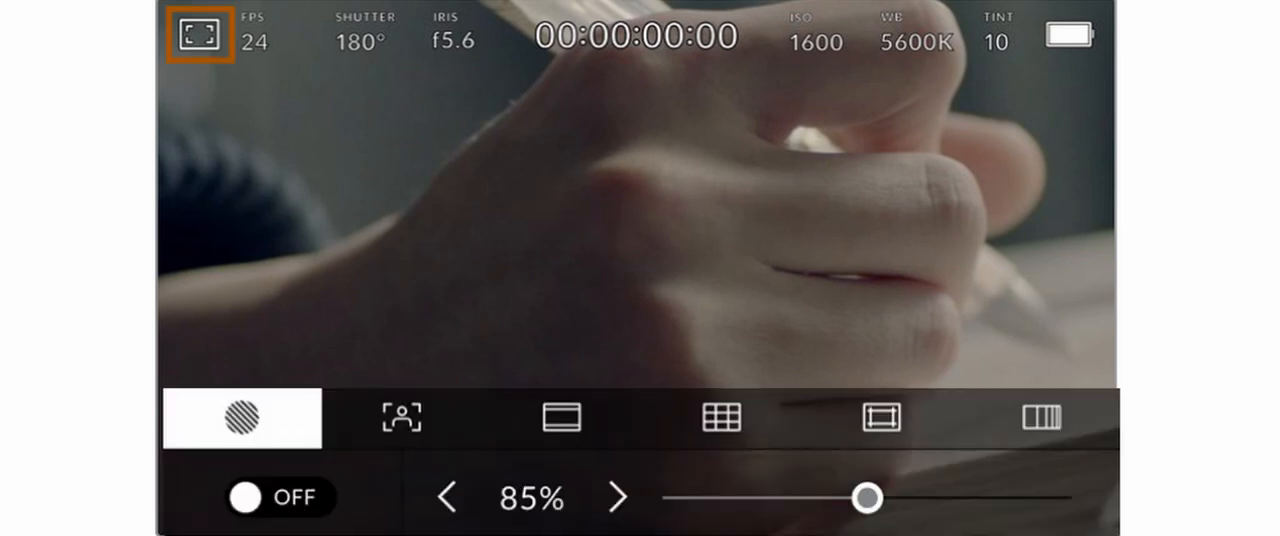
pyautogui.click(240, 417)
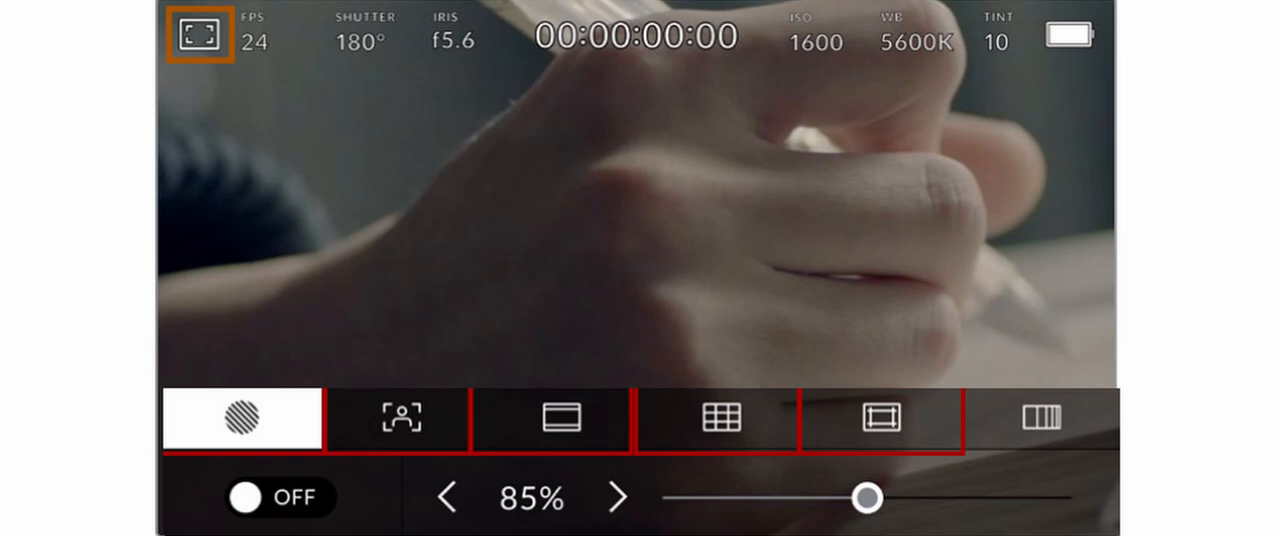
pyautogui.click(1038, 419)
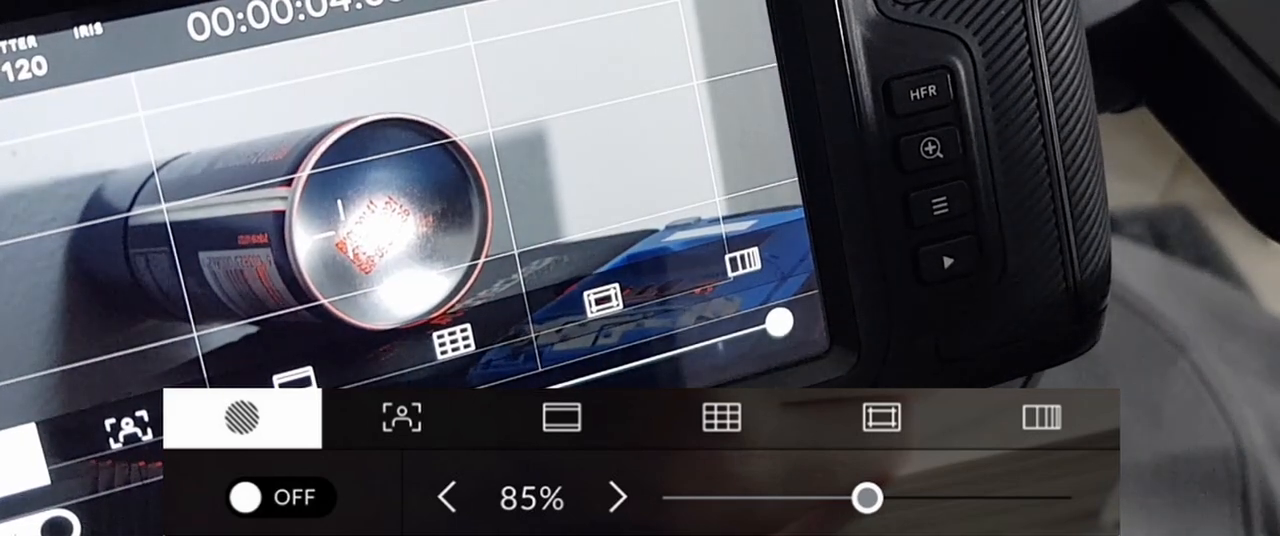
pyautogui.click(398, 418)
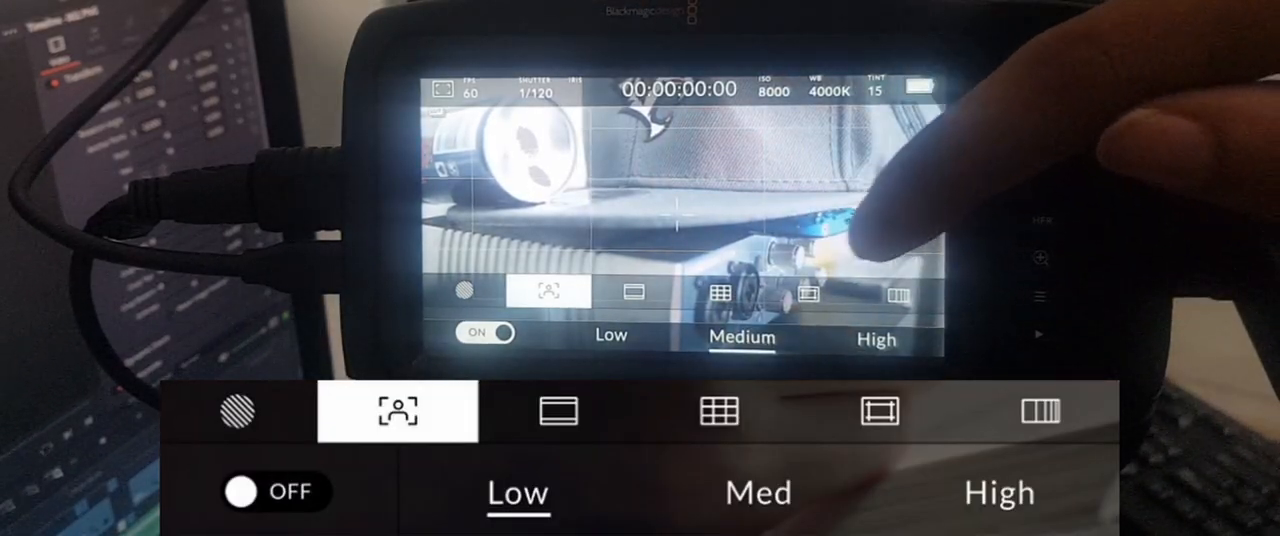
# Step: Set the focus assist peaking strength to Medium, passing through Low
pyautogui.click(610, 336)
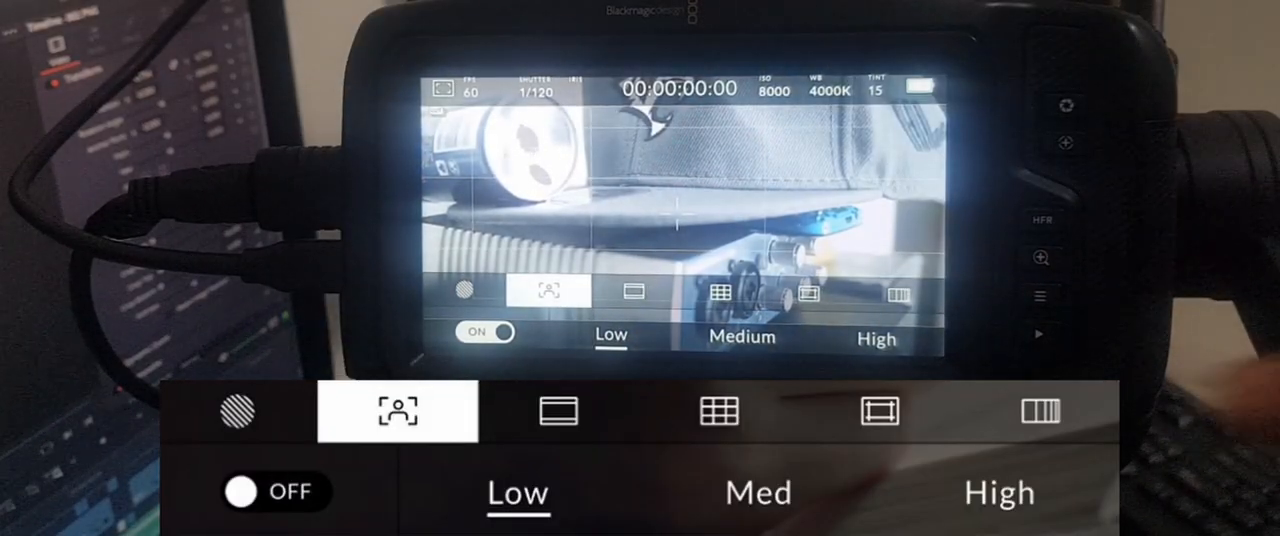
pyautogui.click(741, 337)
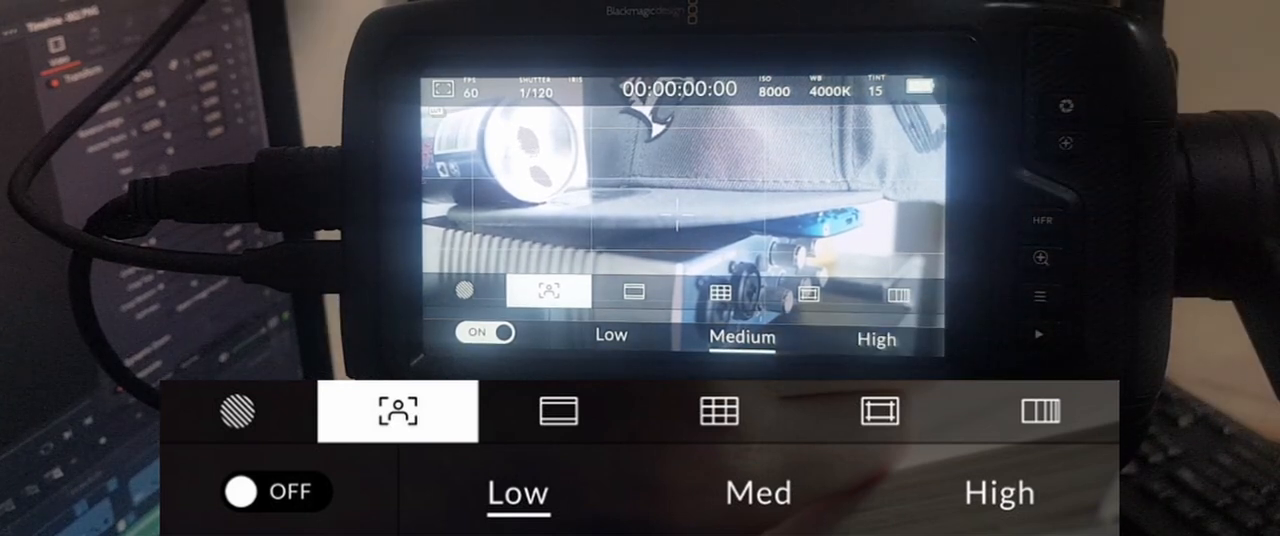
pyautogui.click(876, 338)
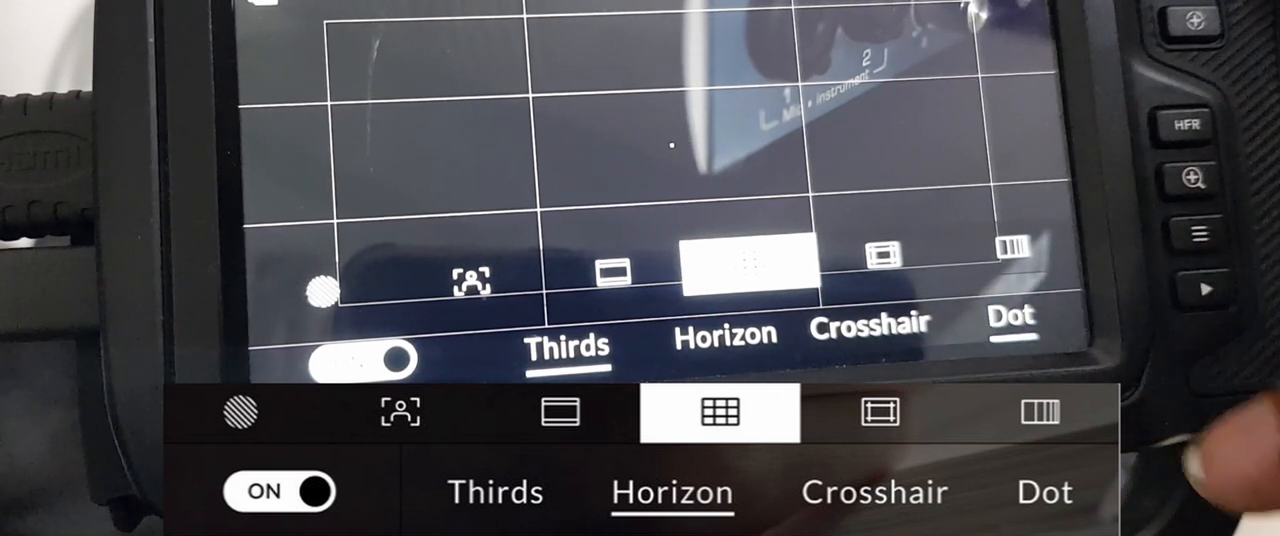
# Step: Switch the grid overlay ON with Thirds plus a centre Crosshair
pyautogui.click(874, 491)
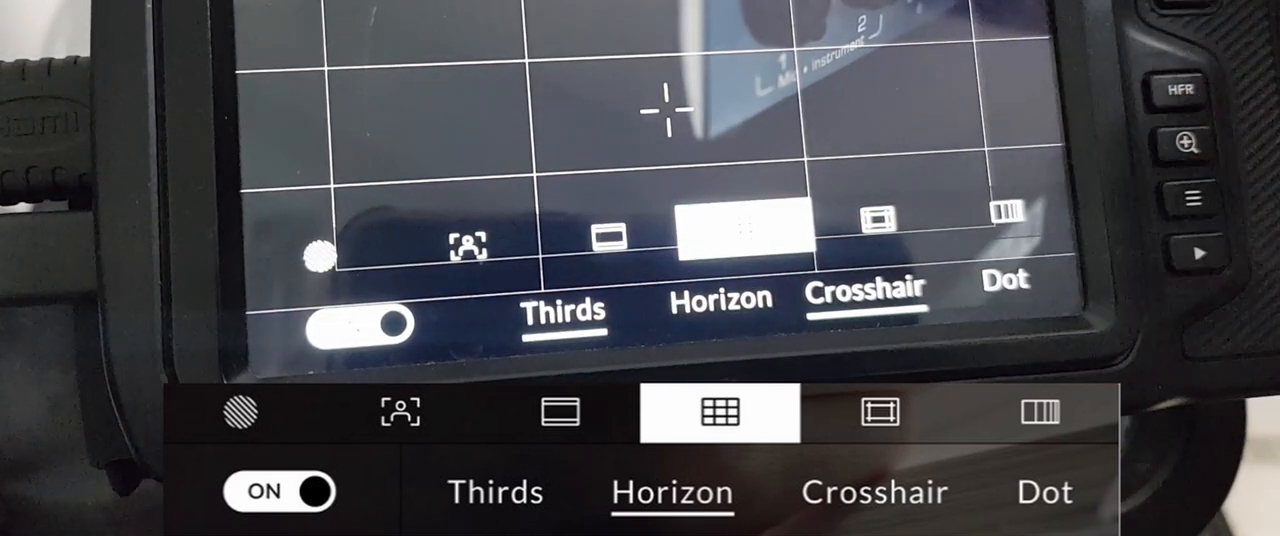
pyautogui.click(875, 414)
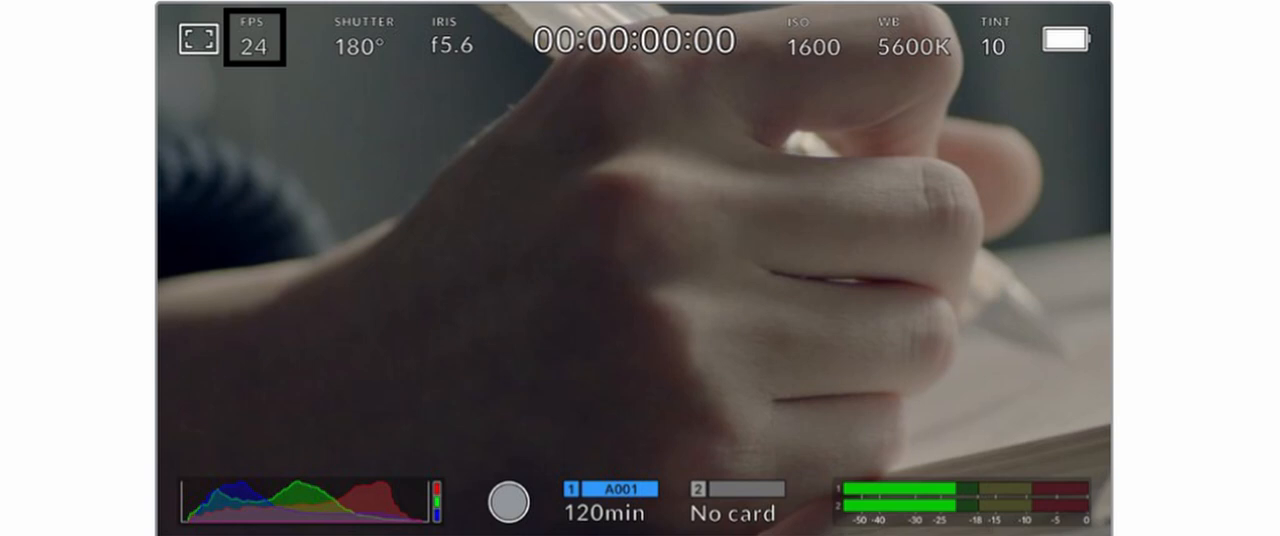
# Step: Change the shutter speed from 1/120 to 1/60
pyautogui.click(363, 38)
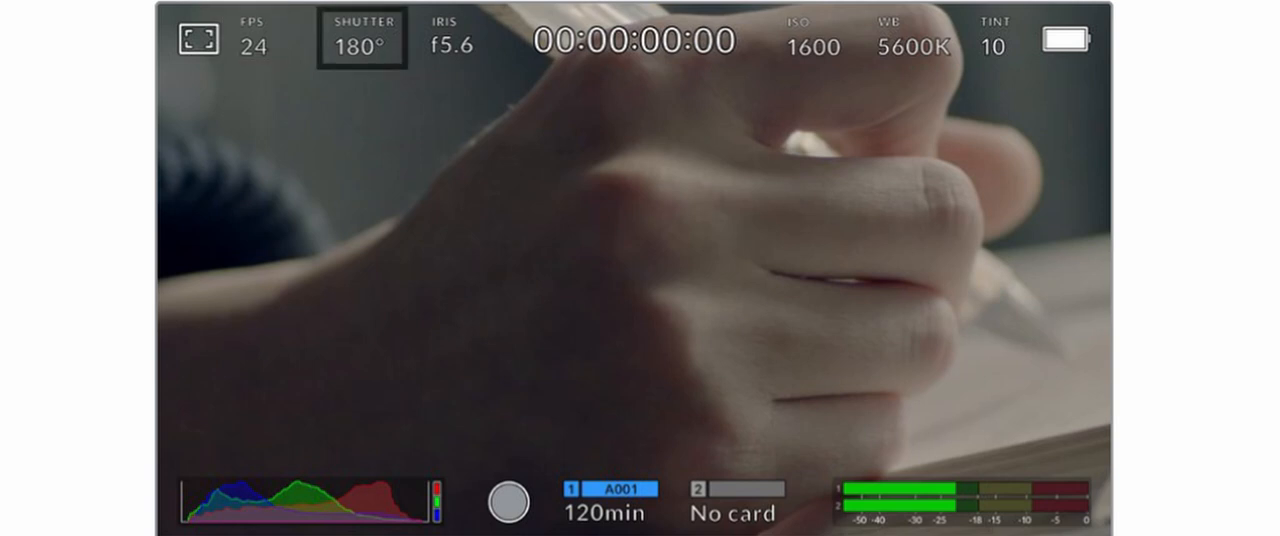
pyautogui.click(362, 40)
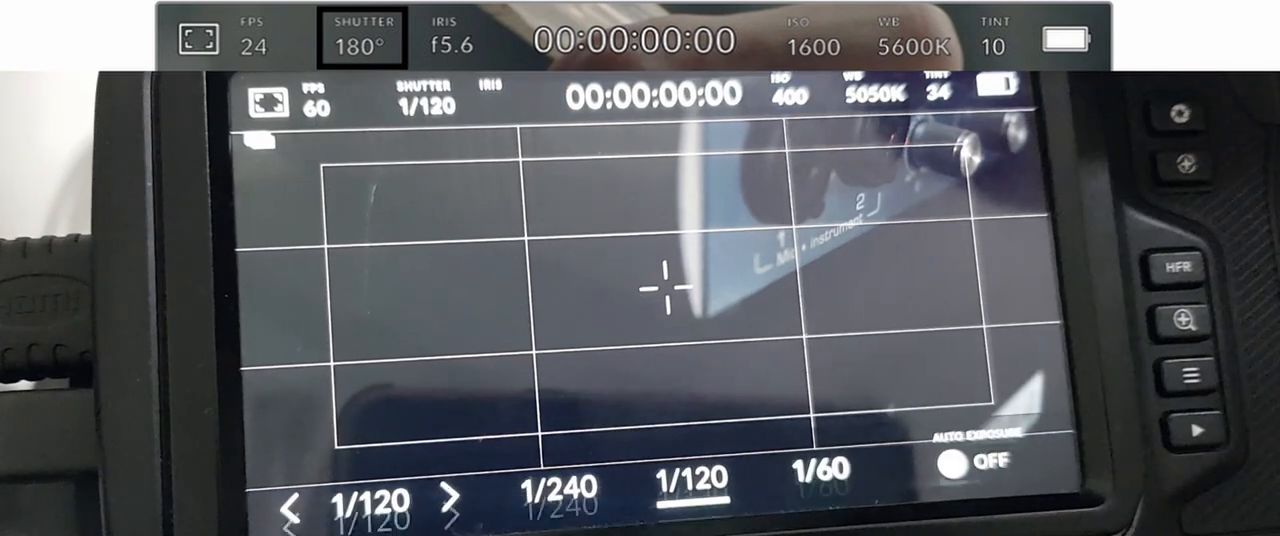
pyautogui.click(812, 475)
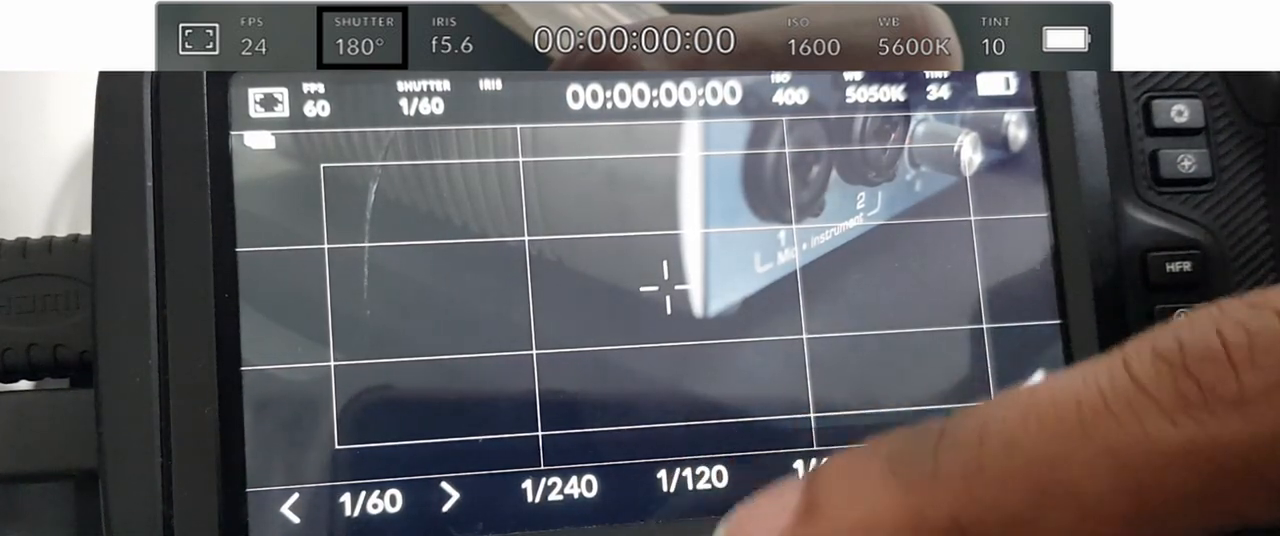
pyautogui.click(560, 490)
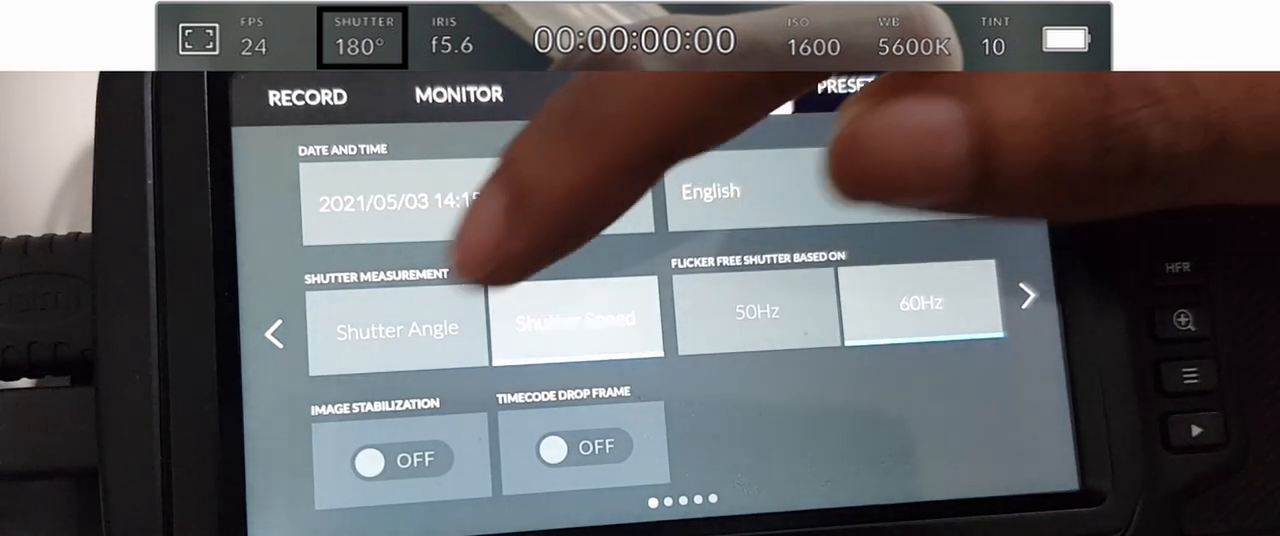
# Step: Set Shutter Measurement to Shutter Angle so live view shows 180°
pyautogui.click(396, 328)
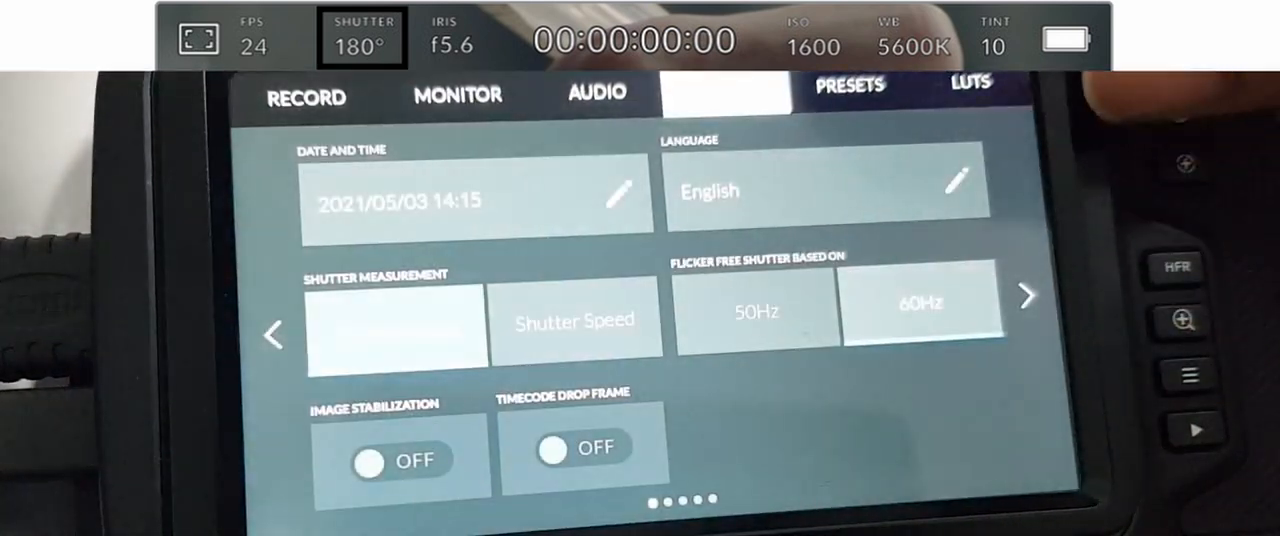
pyautogui.click(397, 321)
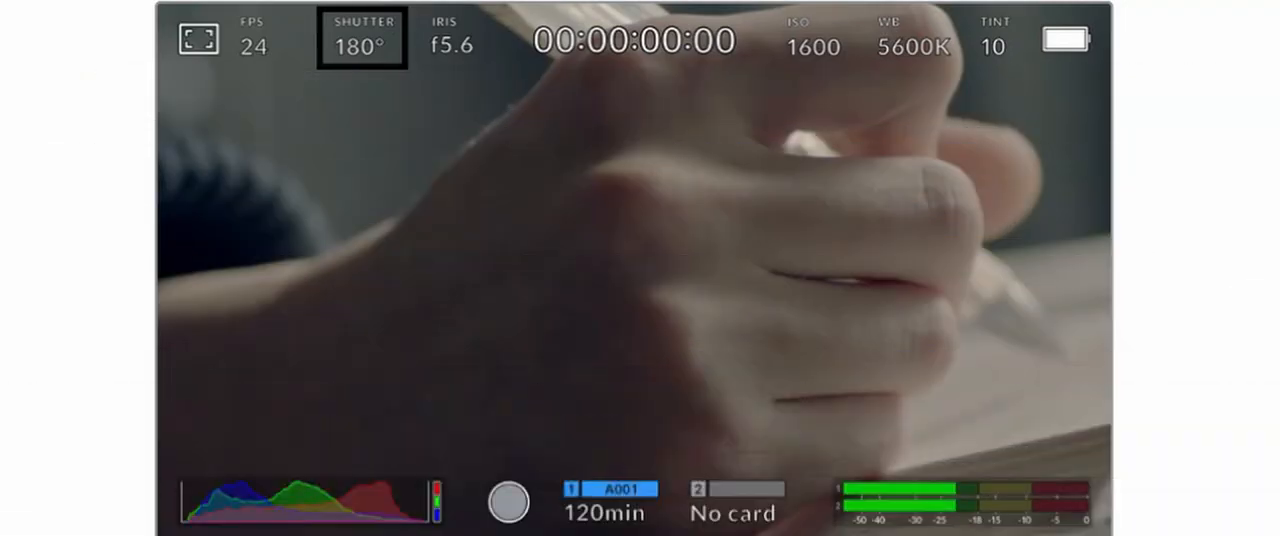
pyautogui.click(451, 42)
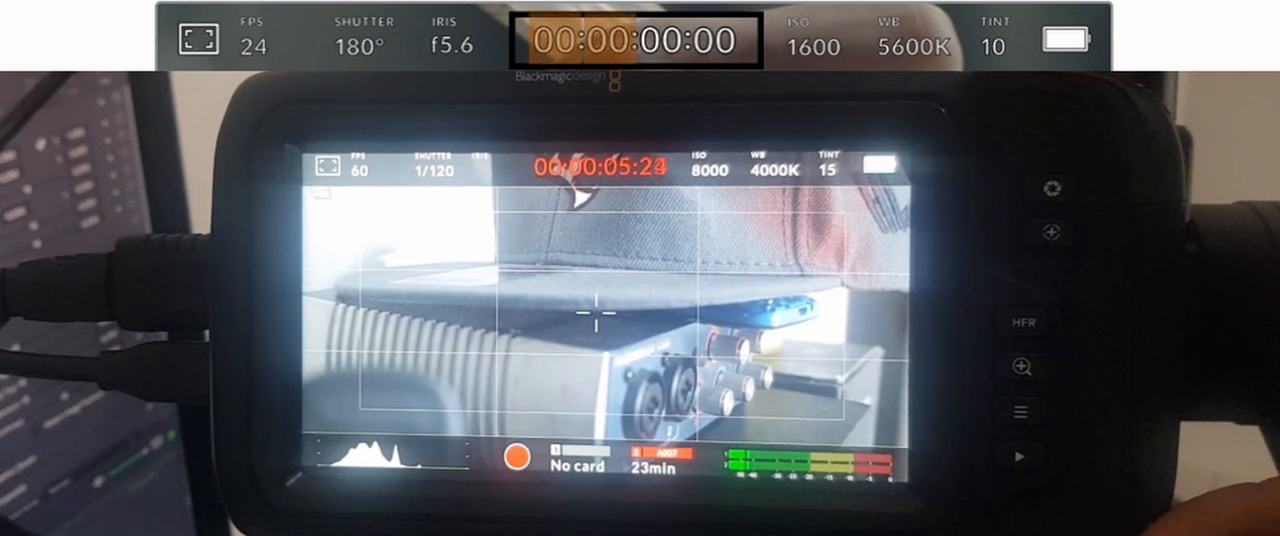
# Step: Stop recording at 00:00:05:47 and scroll to the TC, EXT and INT indicator notes
pyautogui.click(517, 457)
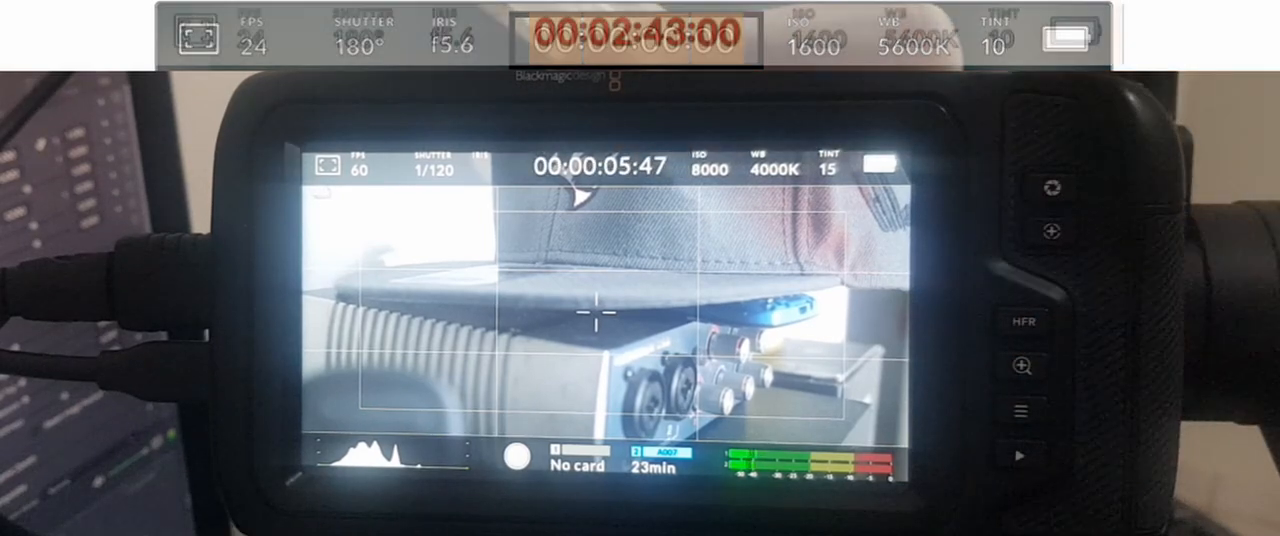
pyautogui.scroll(-3)
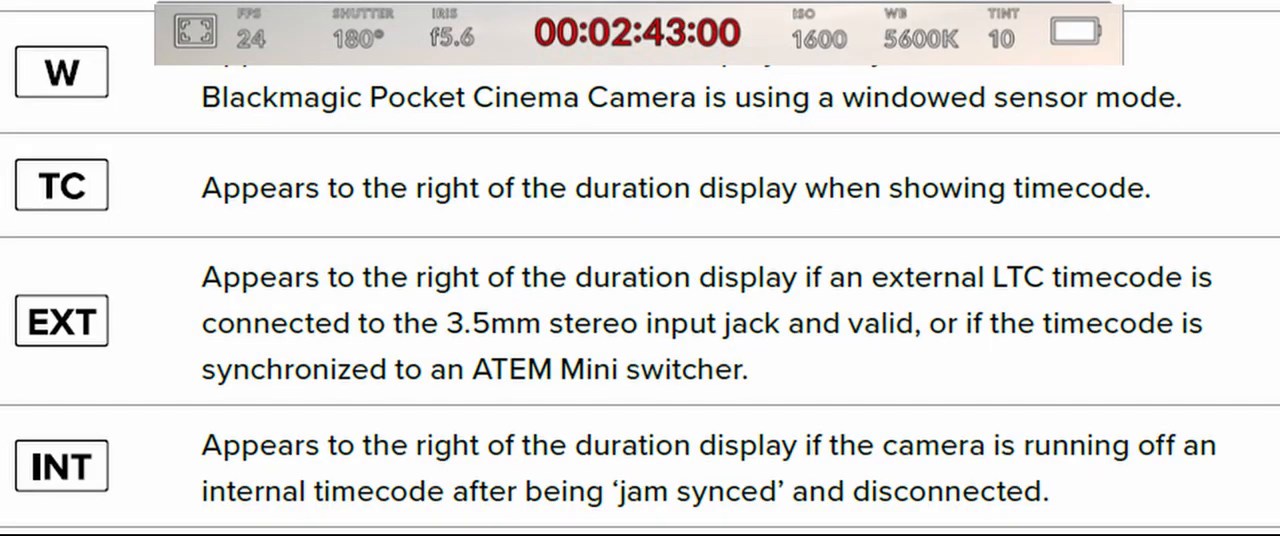
pyautogui.scroll(-3)
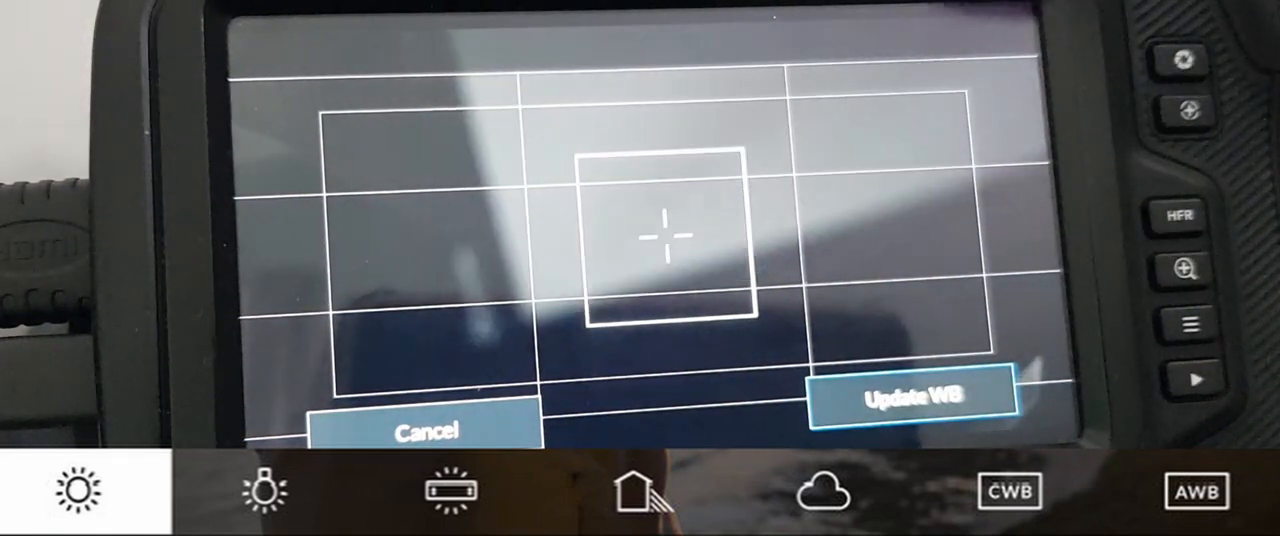
# Step: Update custom white balance from the centre box, giving about 4600K and tint 32
pyautogui.click(910, 393)
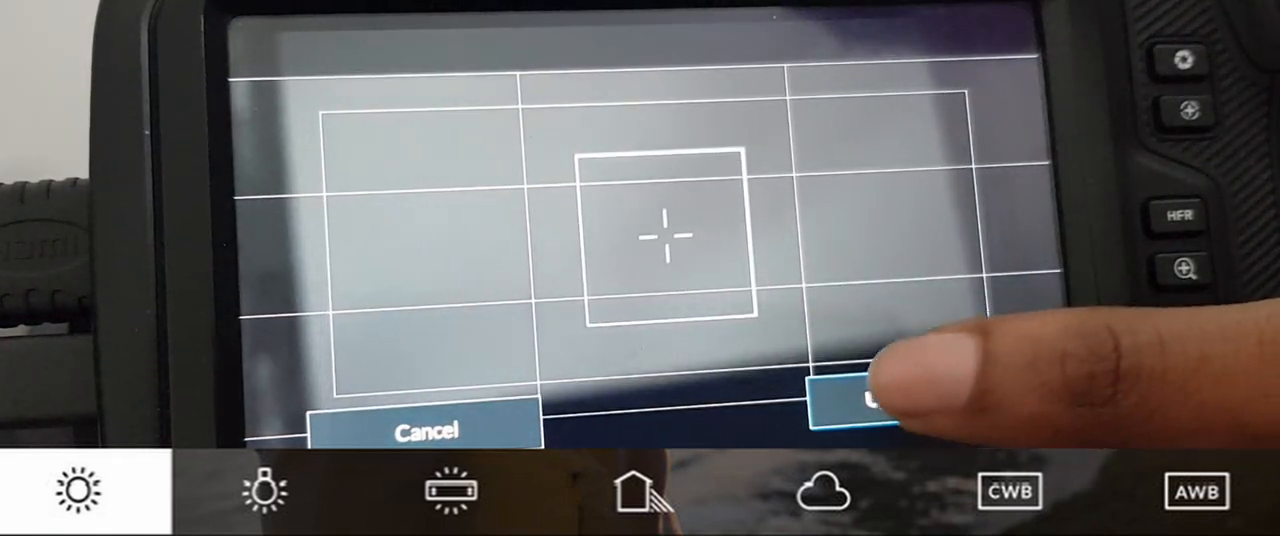
pyautogui.click(862, 410)
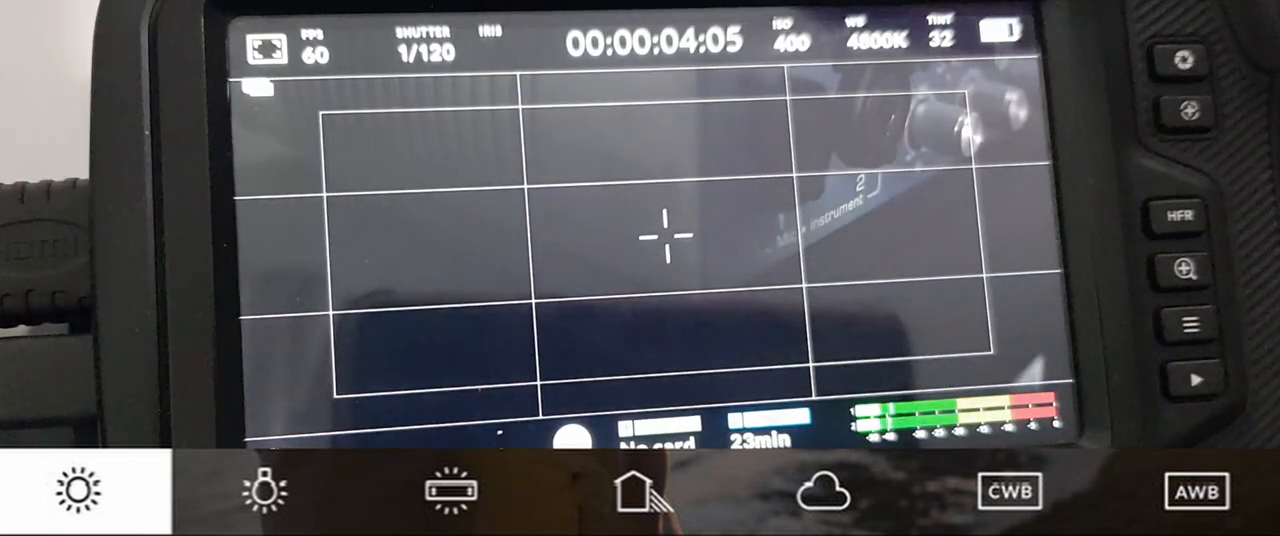